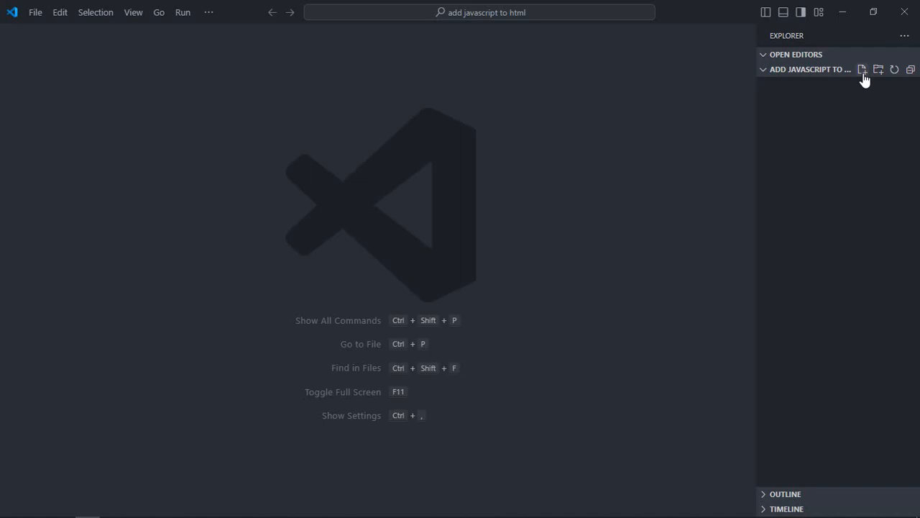
# Create a new file named index.html in the project folder
pyautogui.click(861, 69)
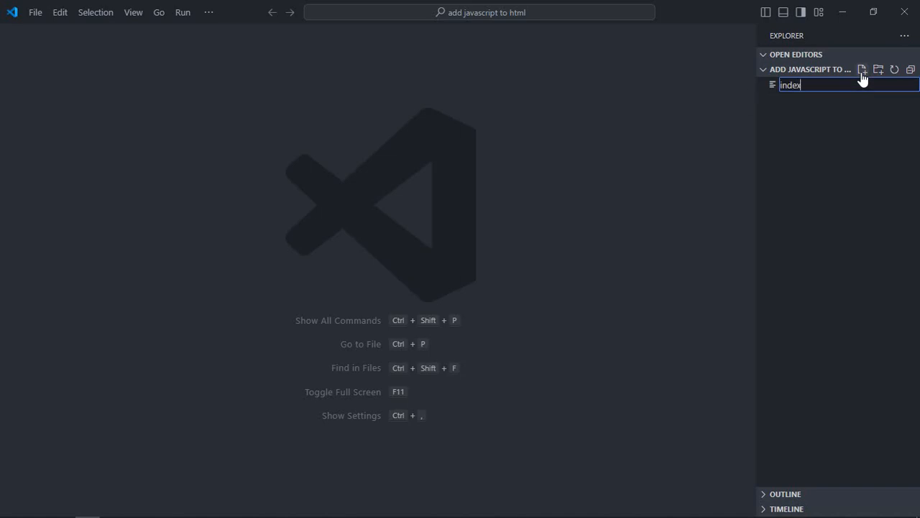
pyautogui.write('.html')
pyautogui.press('Enter')
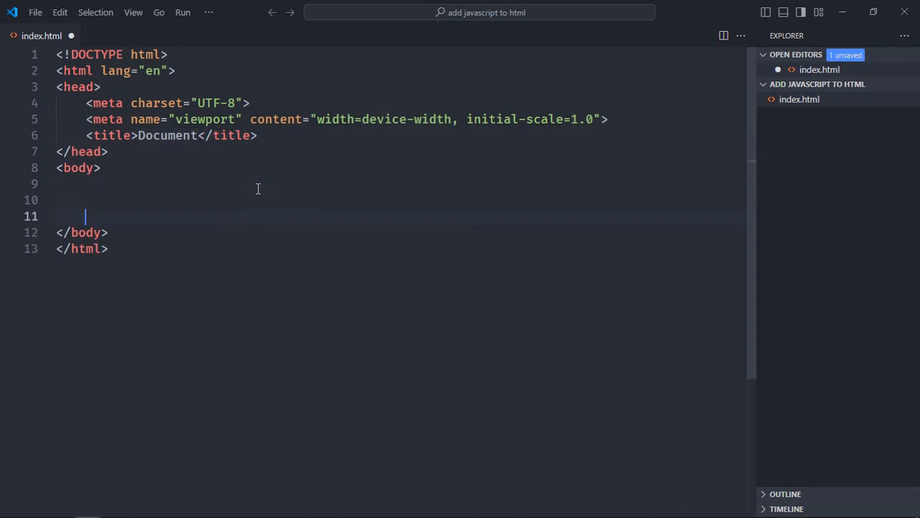
# Add a 'Click Me!' button styled margin 0 auto, display block, padding 5px, plus a script tag
pyautogui.write('<')
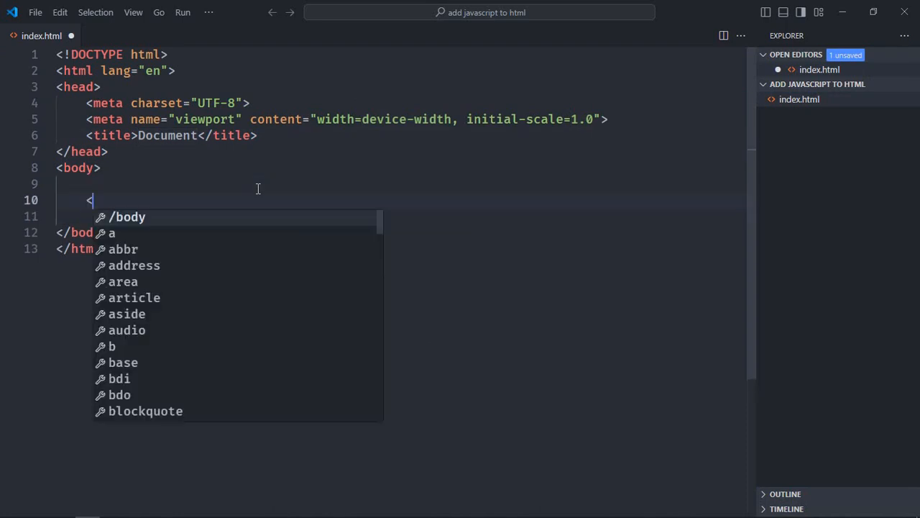
pyautogui.write('button>Cl')
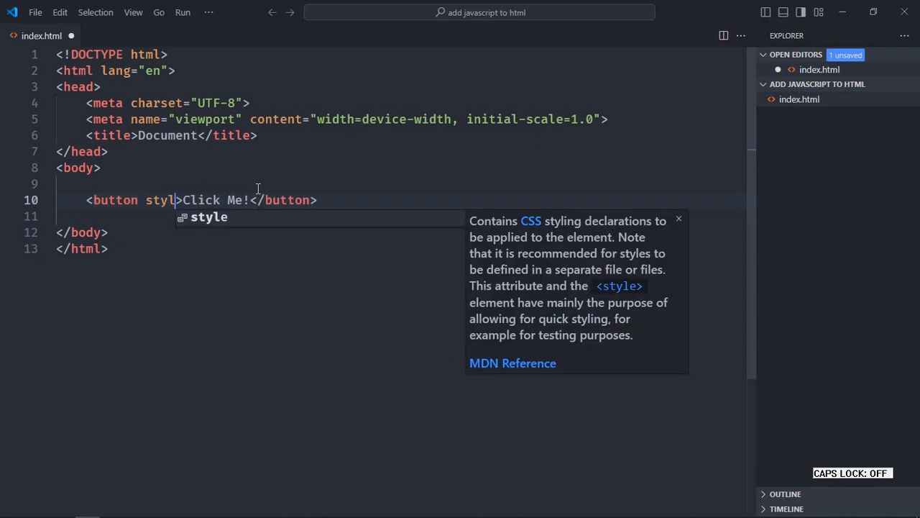
pyautogui.write('e="')
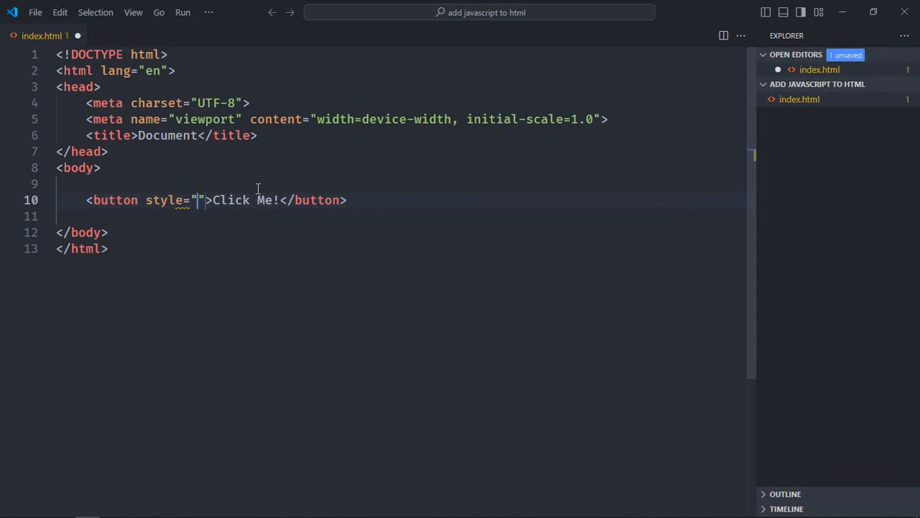
pyautogui.write('margin')
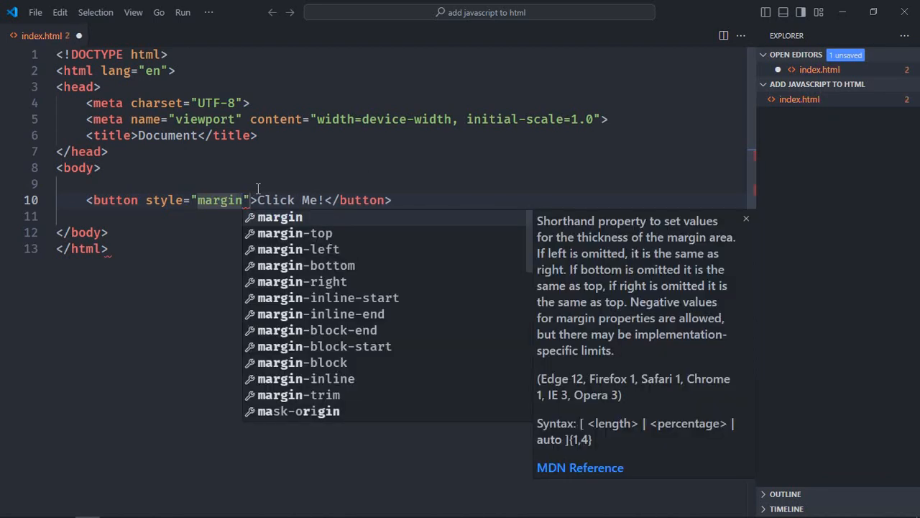
pyautogui.write(': 0 a;')
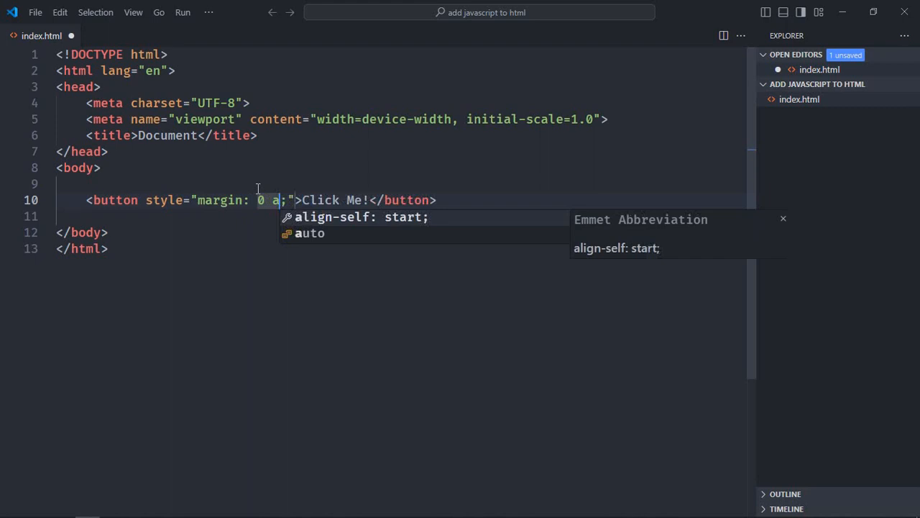
pyautogui.write('uto; display: block')
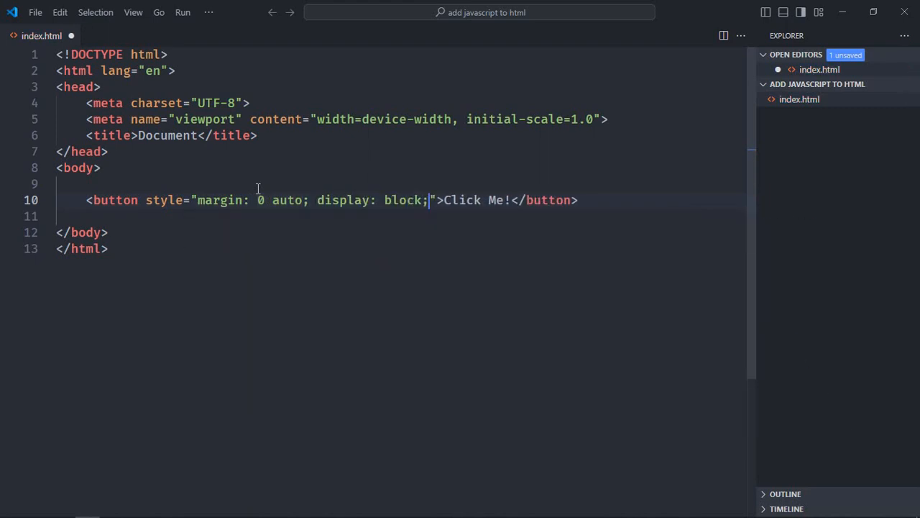
pyautogui.write('padding: 5;')
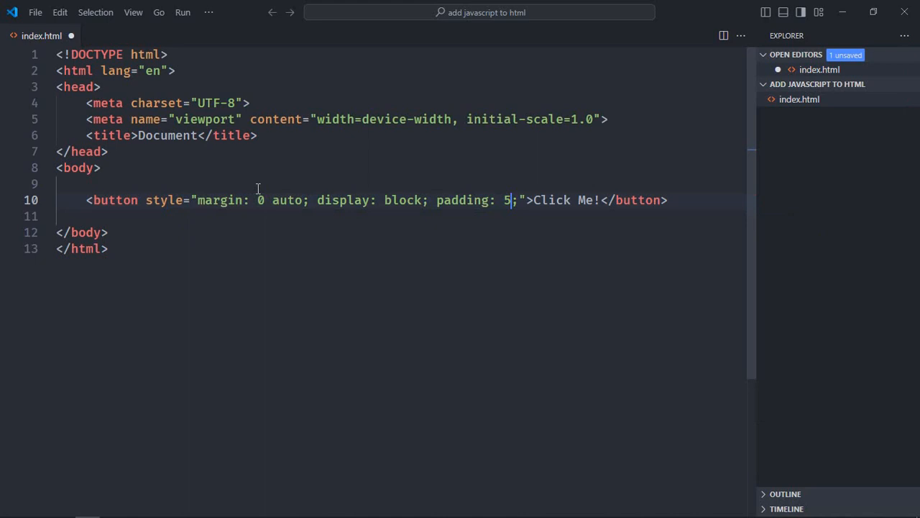
pyautogui.write('px')
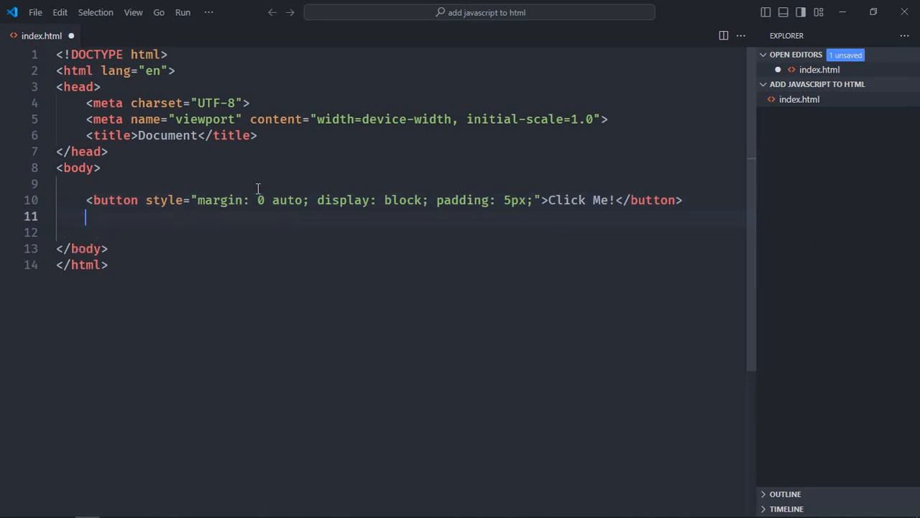
pyautogui.write('<script>')
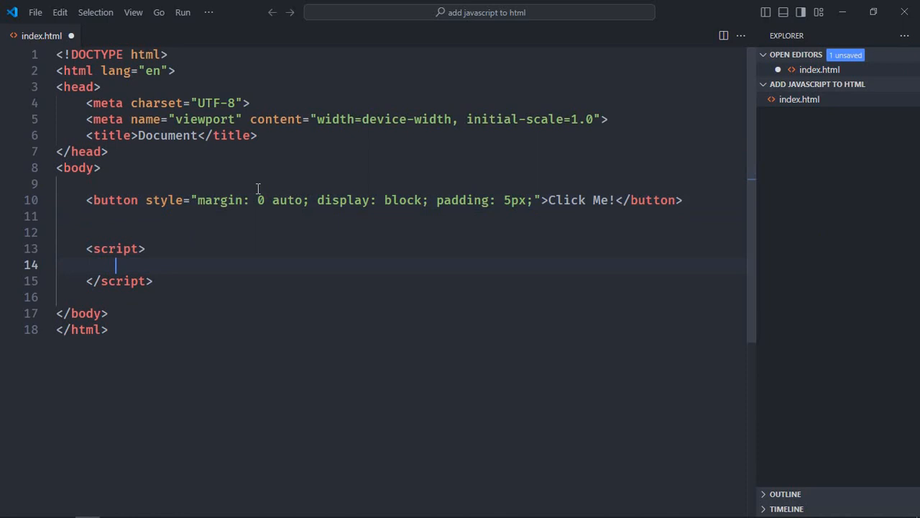
# Script btnEl as the button with a click listener that alerts 'Hello World'
pyautogui.write('let btnEl')
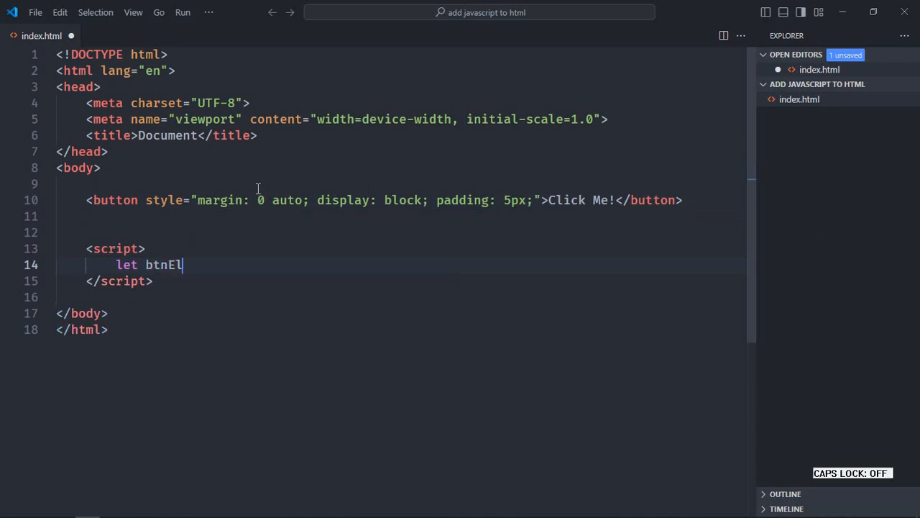
pyautogui.write('= document.querySelector("b')
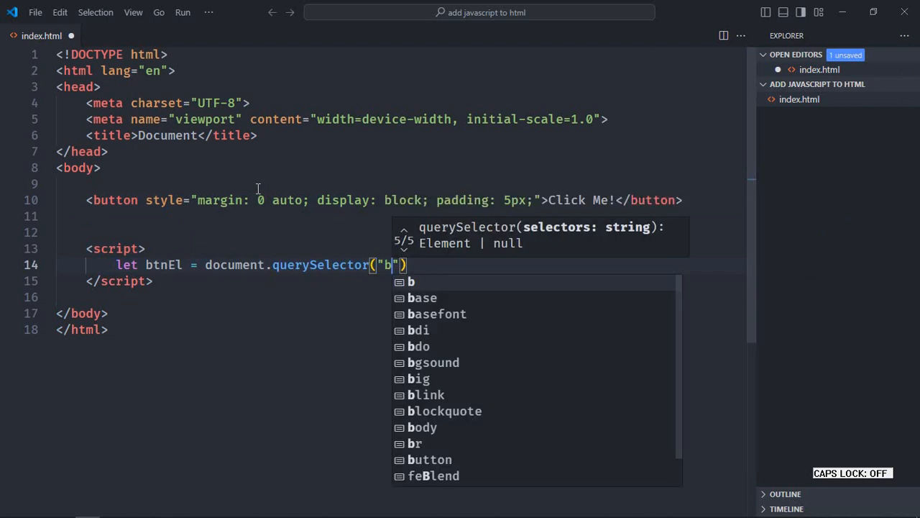
pyautogui.write('utton");')
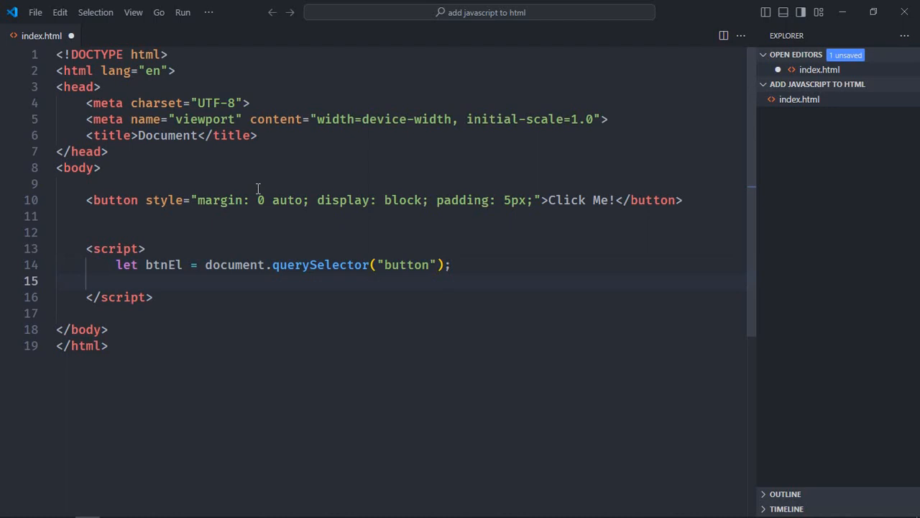
pyautogui.write('b')
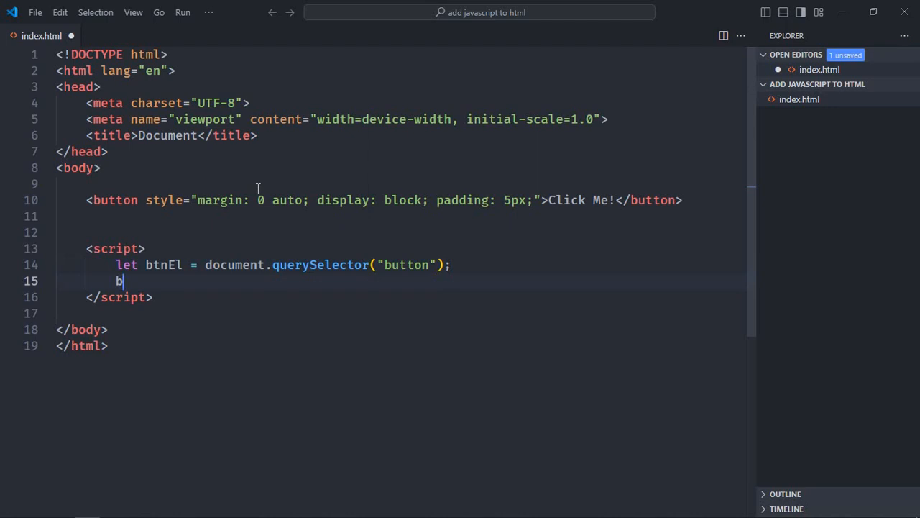
pyautogui.write('tnEl.addEventListener("click", () => {')
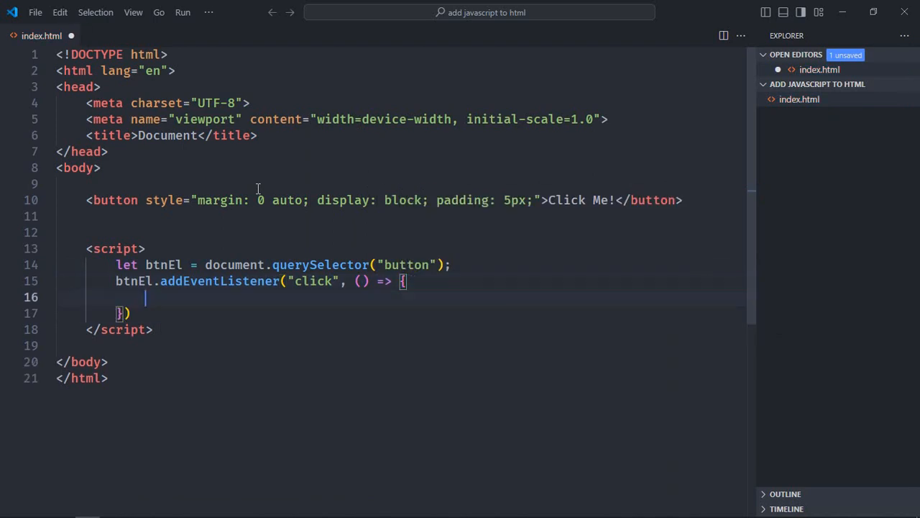
pyautogui.write('alert("Hello World");')
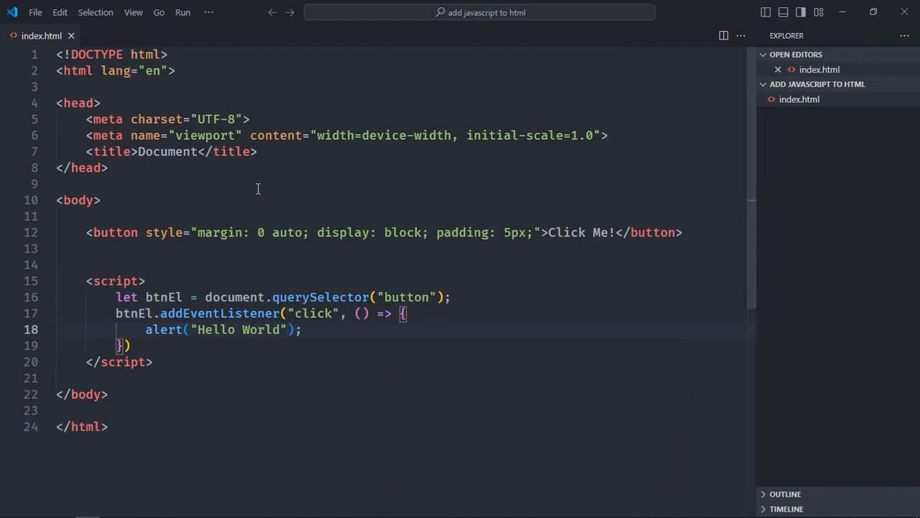
pyautogui.moveTo(722, 125)
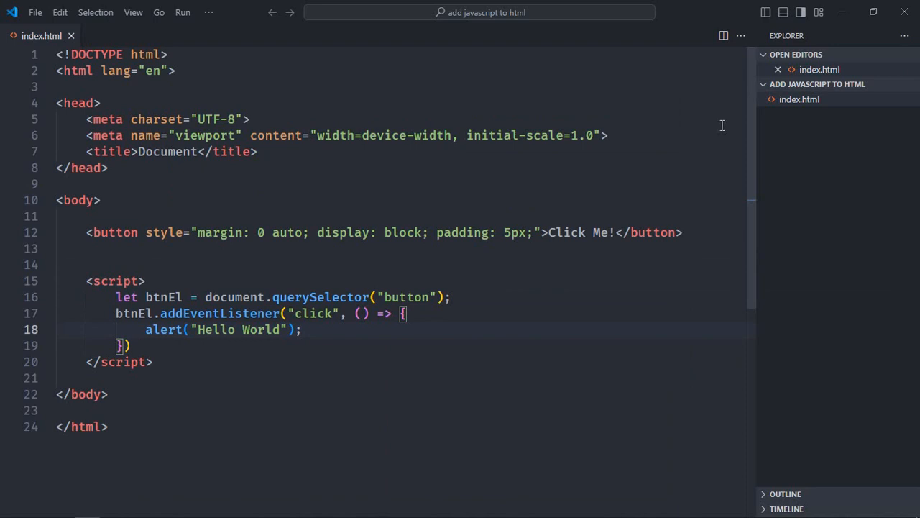
# Open index.html with Live Server, click Click Me!, and dismiss the Hello World alert
pyautogui.rightClick(799, 99)
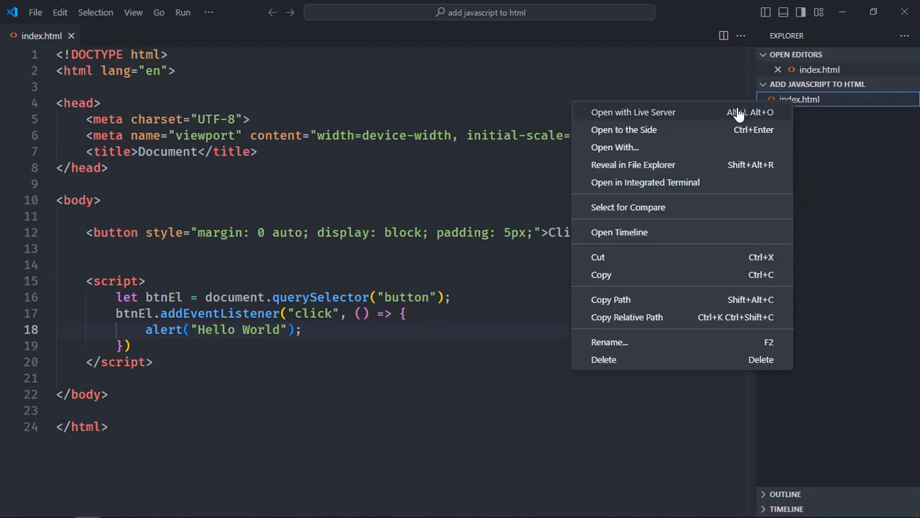
pyautogui.click(633, 112)
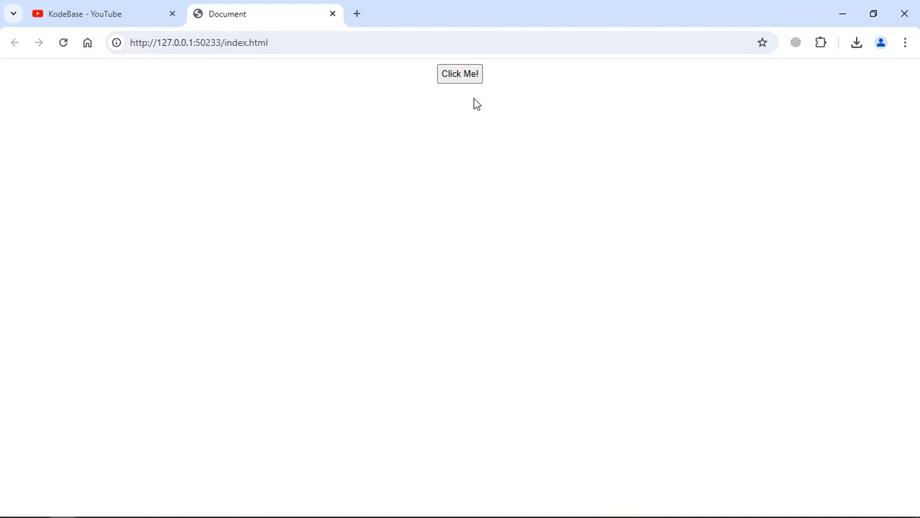
pyautogui.click(460, 74)
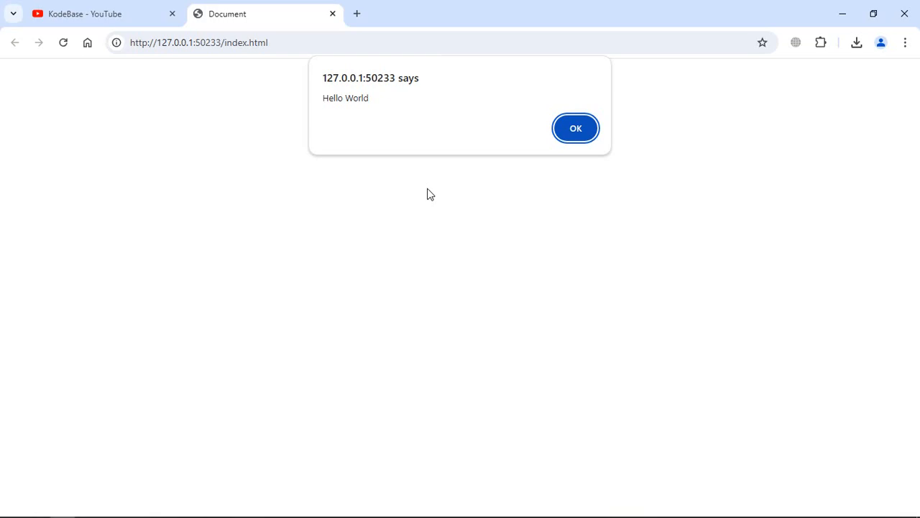
pyautogui.click(576, 128)
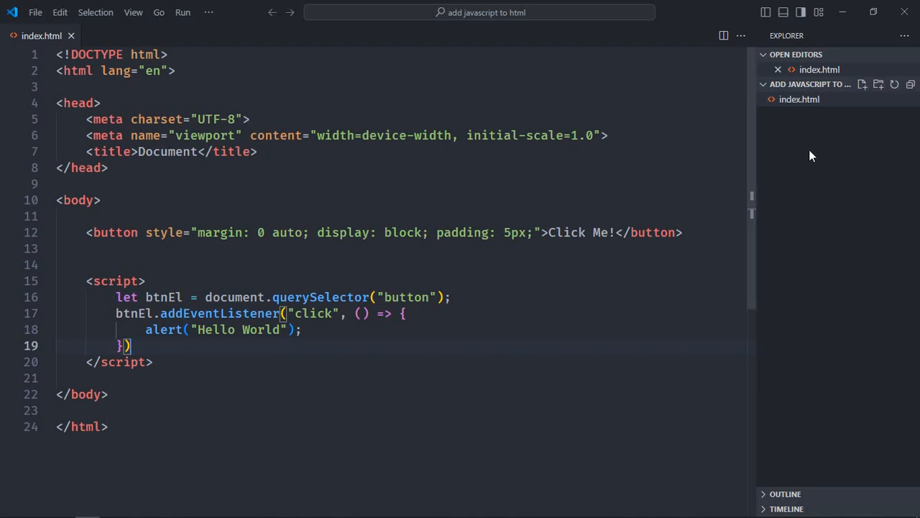
# Create script.js and move the inline click-alert code from index.html into it
pyautogui.click(862, 84)
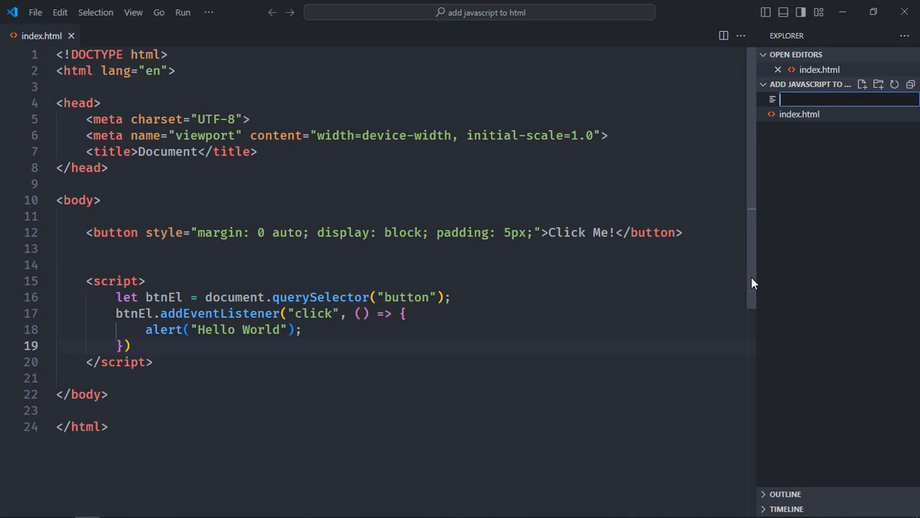
pyautogui.write('scrip')
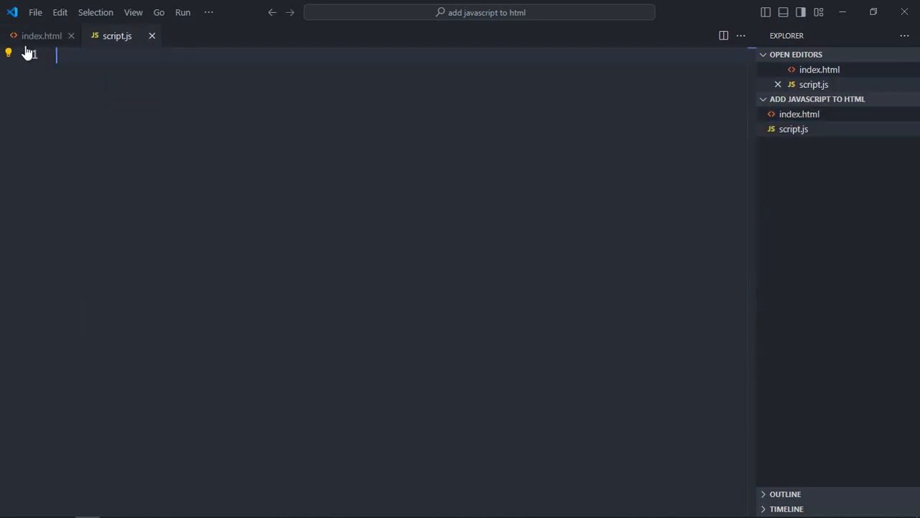
pyautogui.click(41, 36)
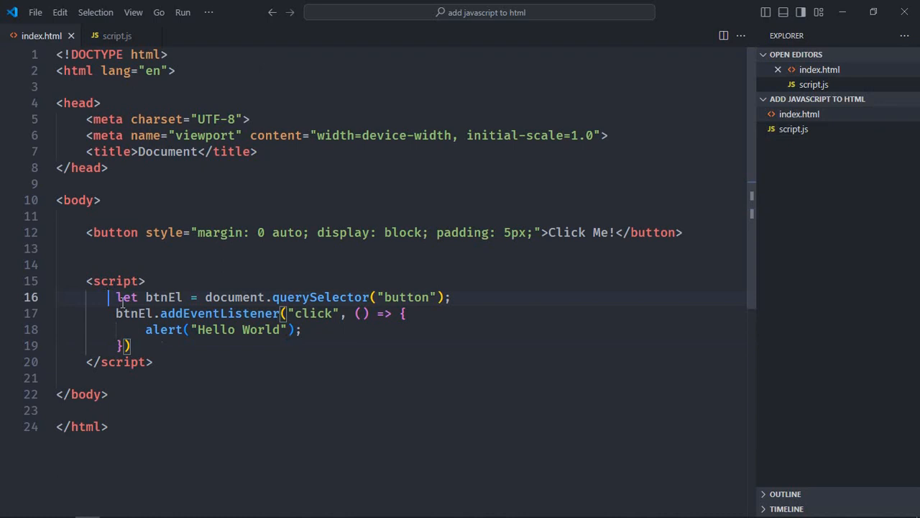
pyautogui.click(117, 35)
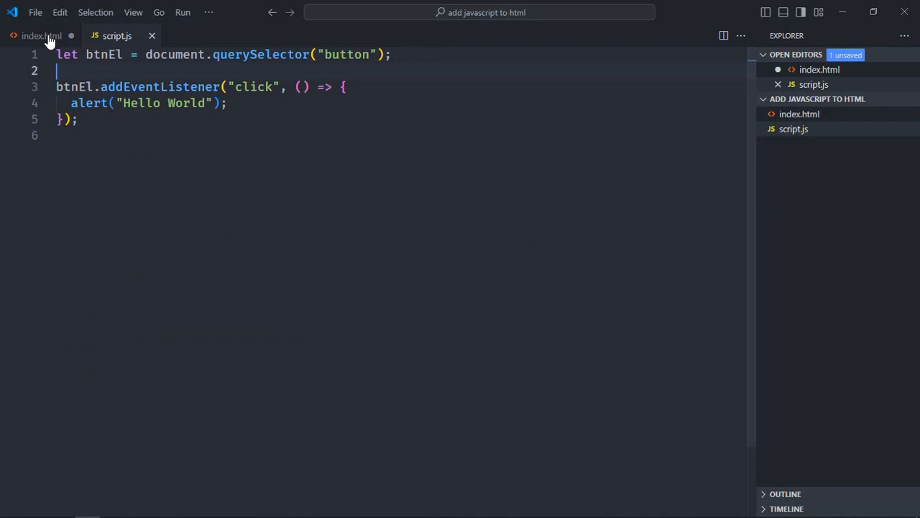
pyautogui.click(41, 36)
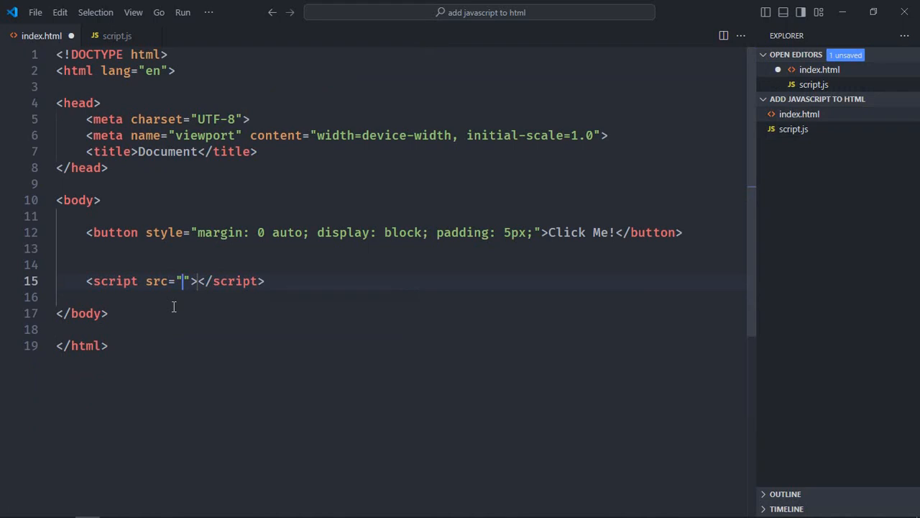
# Change index.html's script tag to src="script.js"
pyautogui.write('script.js')
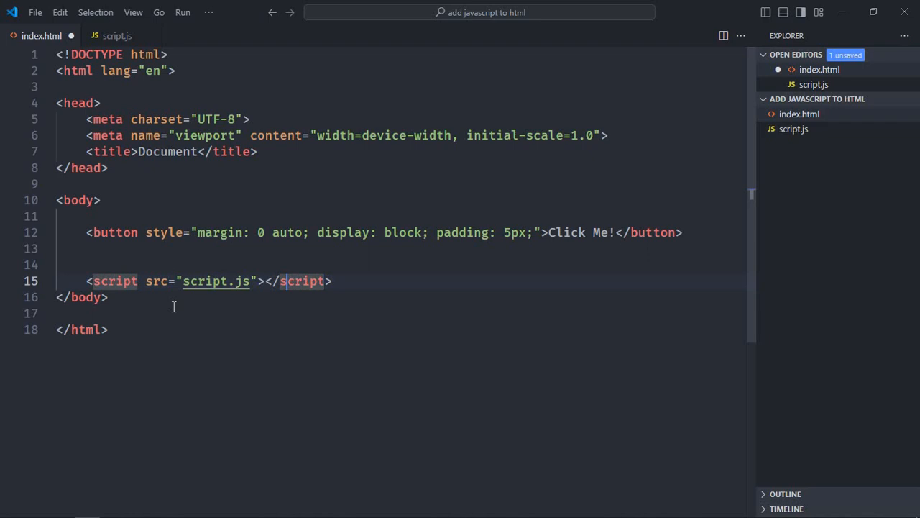
pyautogui.write('js')
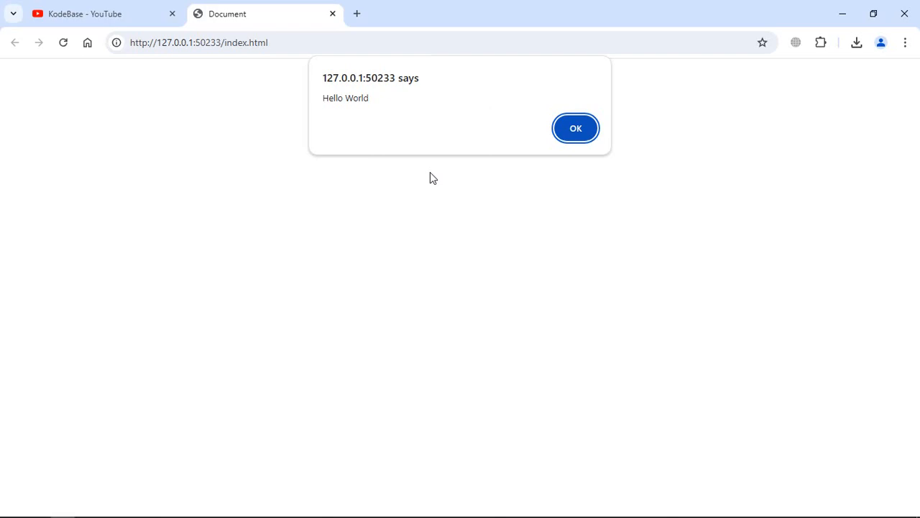
# Click OK to close the Hello World alert on the Live Server page
pyautogui.click(575, 128)
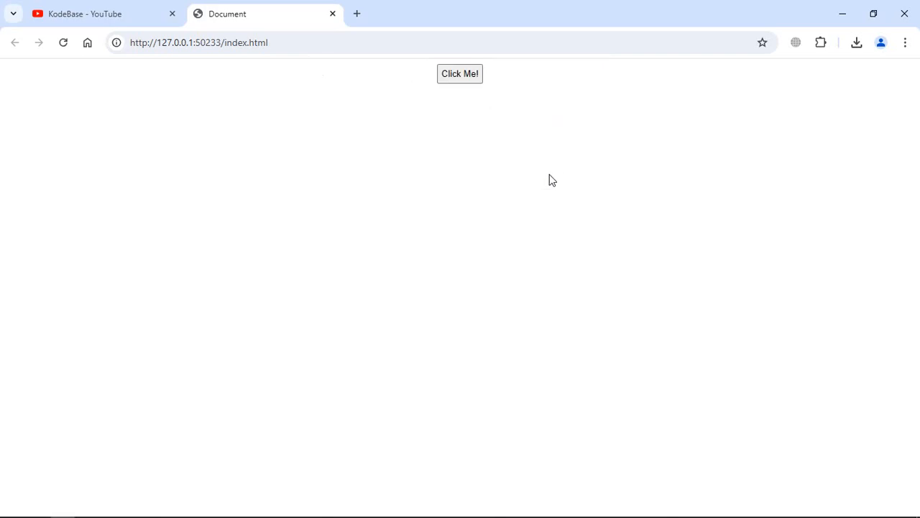